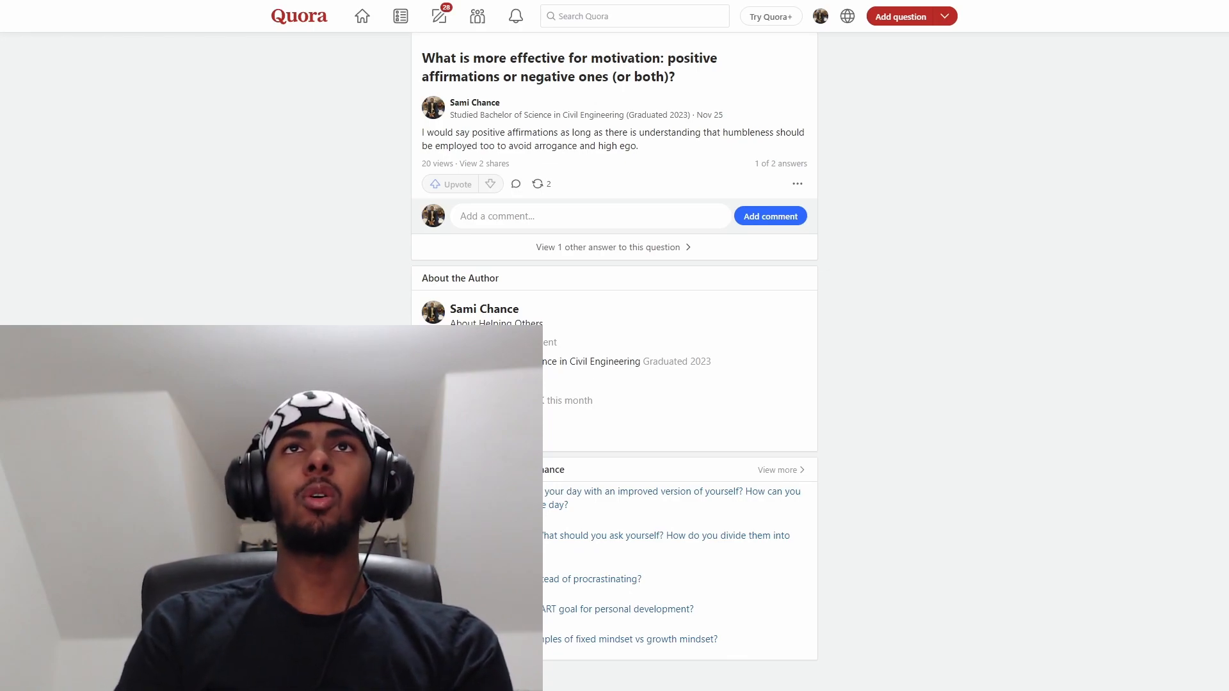
mouse_move(1038, 420)
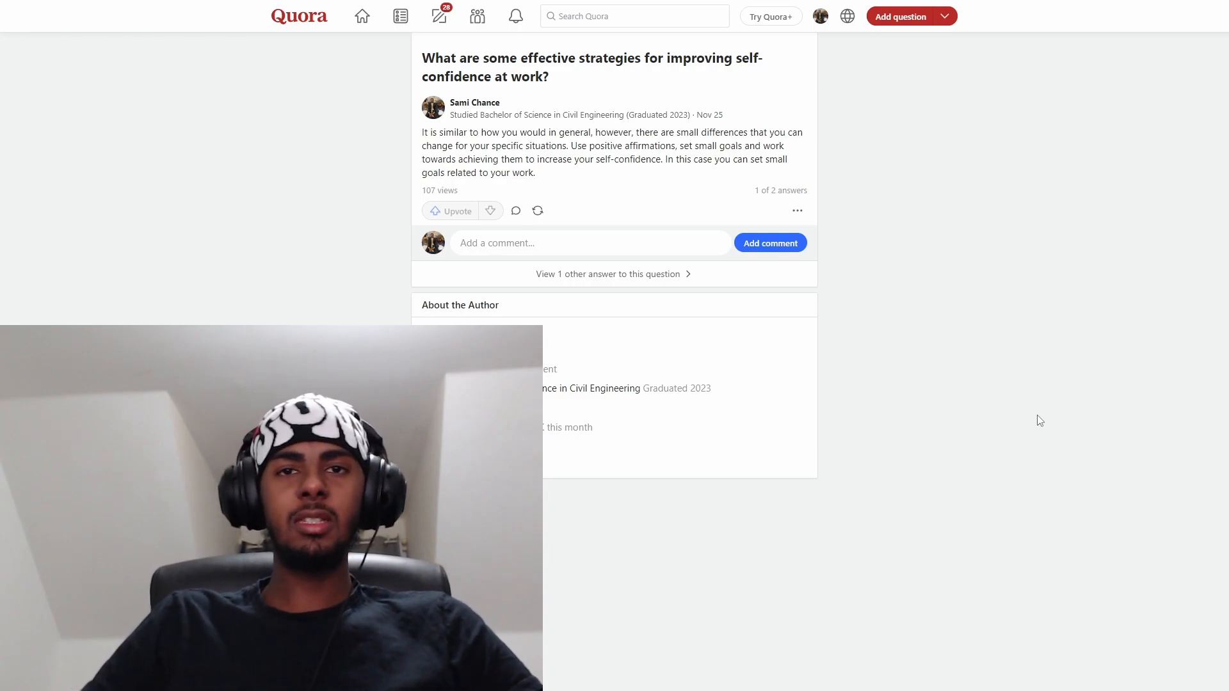
mouse_move(1011, 403)
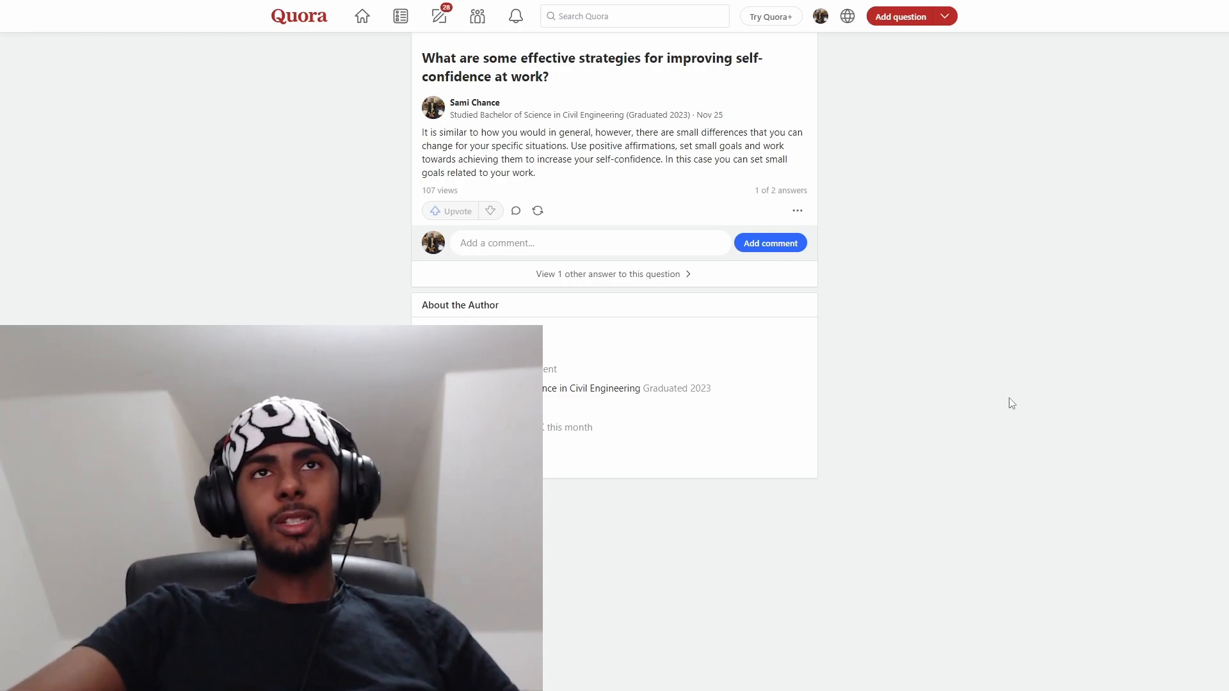